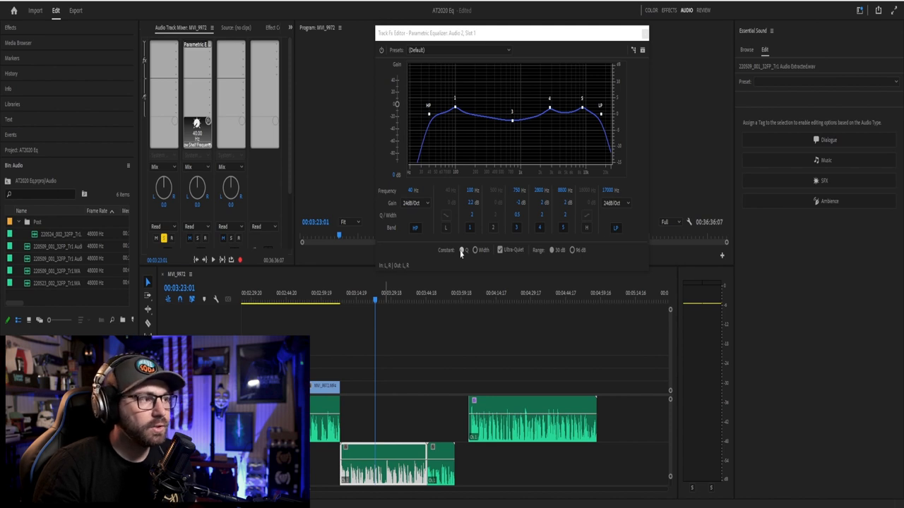
mouse_move(398, 401)
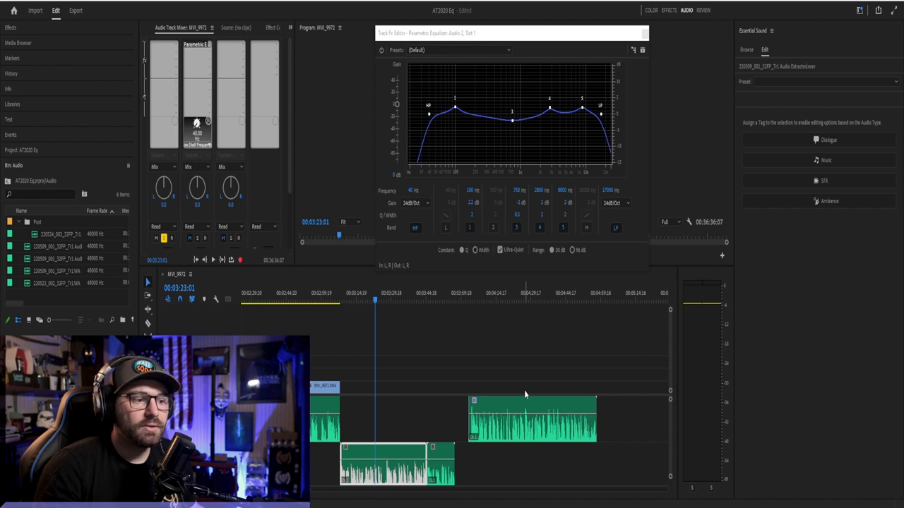
mouse_move(588, 58)
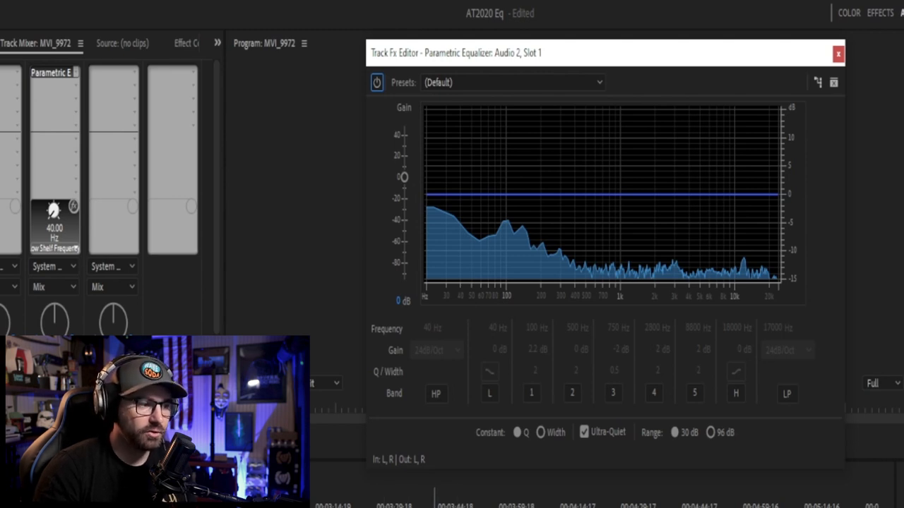
mouse_move(451, 262)
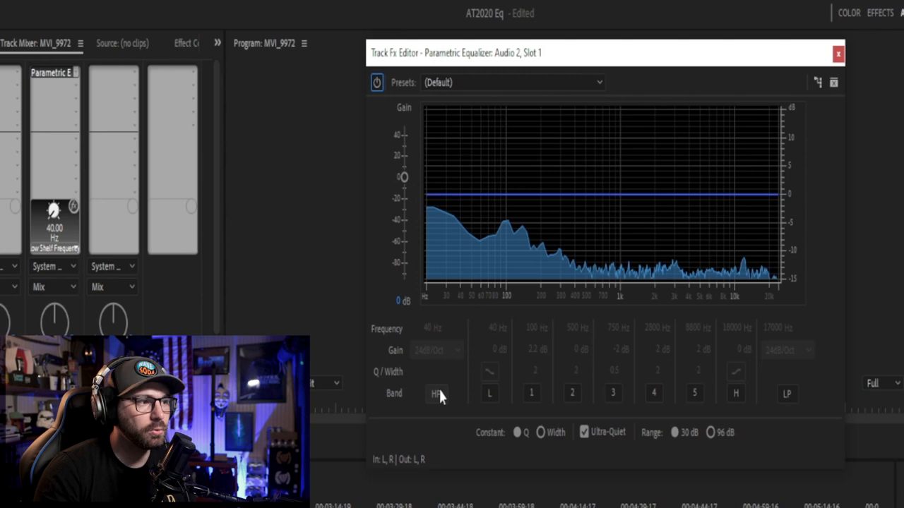
Enable the HP band at 40 Hz, trying a 48 dB/Oct slope before settling on 24 dB/Oct.
click(438, 393)
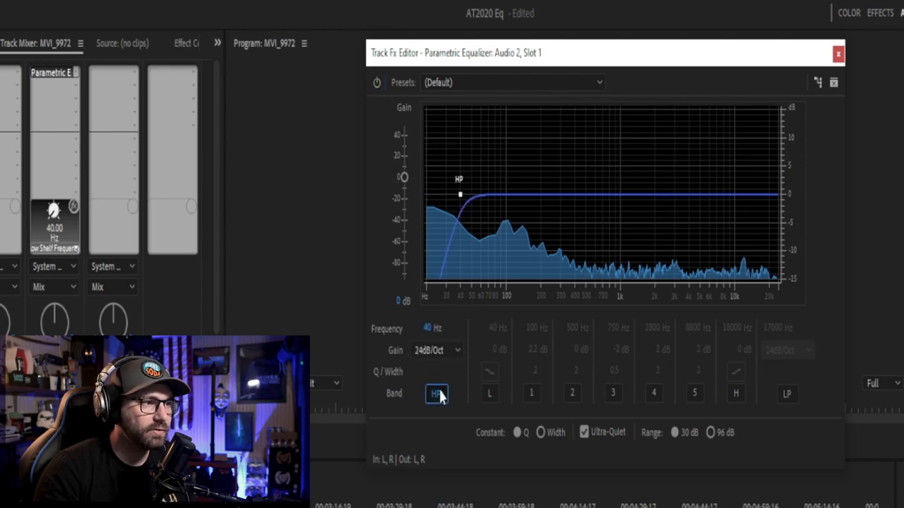
mouse_move(417, 254)
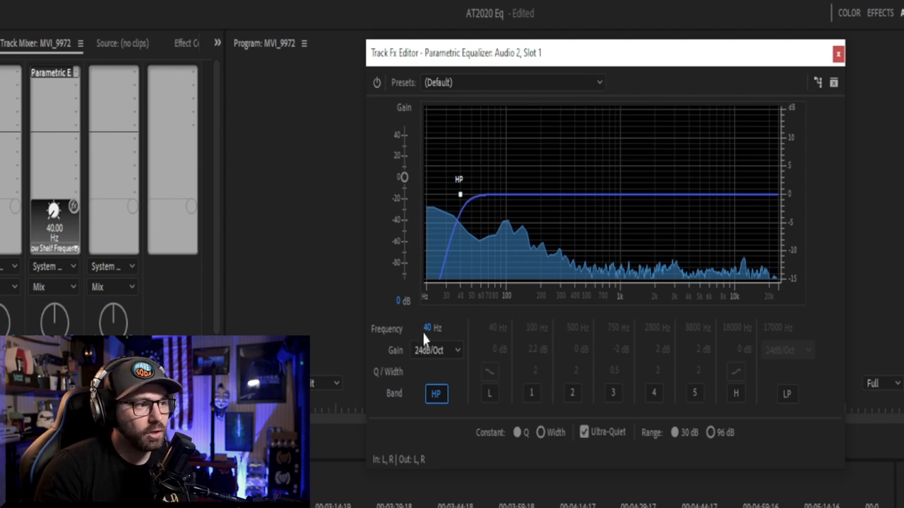
click(435, 350)
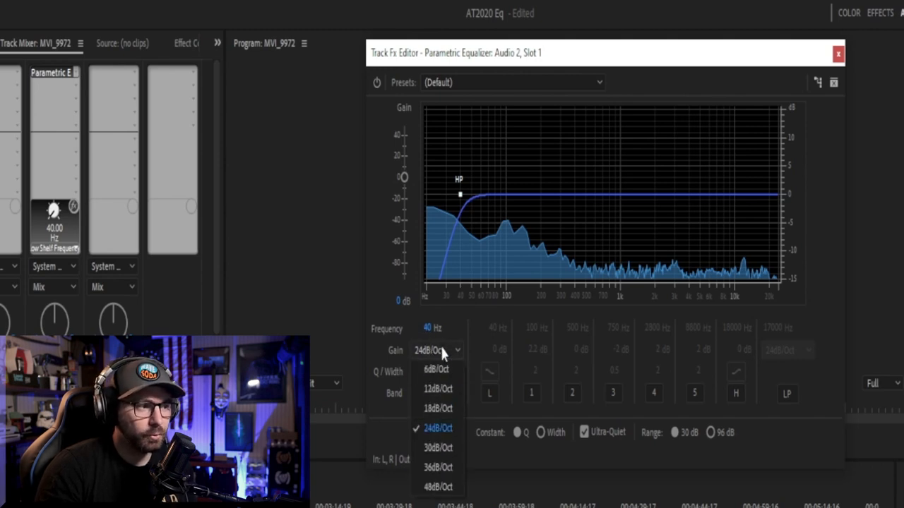
click(435, 425)
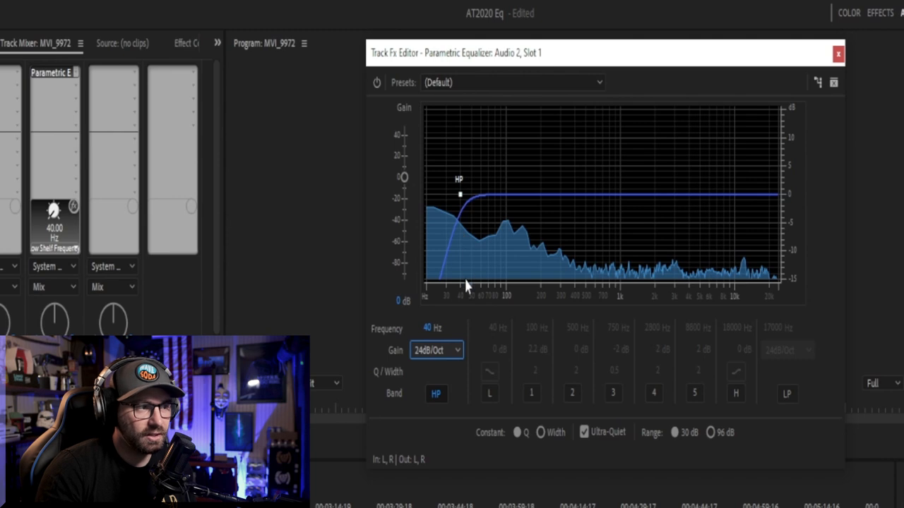
click(435, 350)
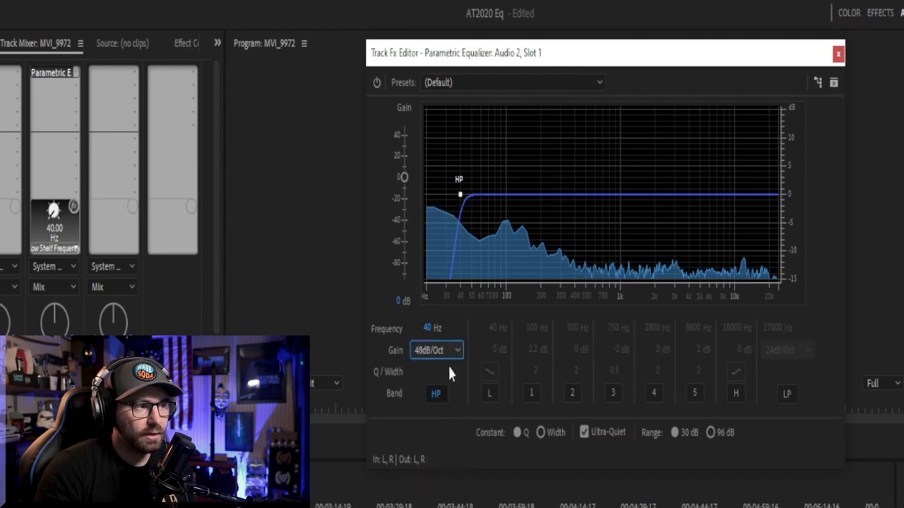
click(435, 351)
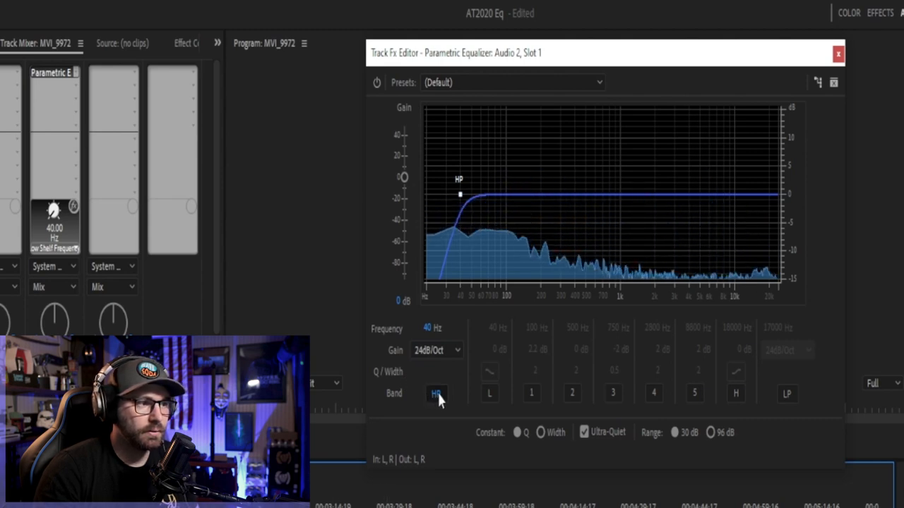
click(435, 393)
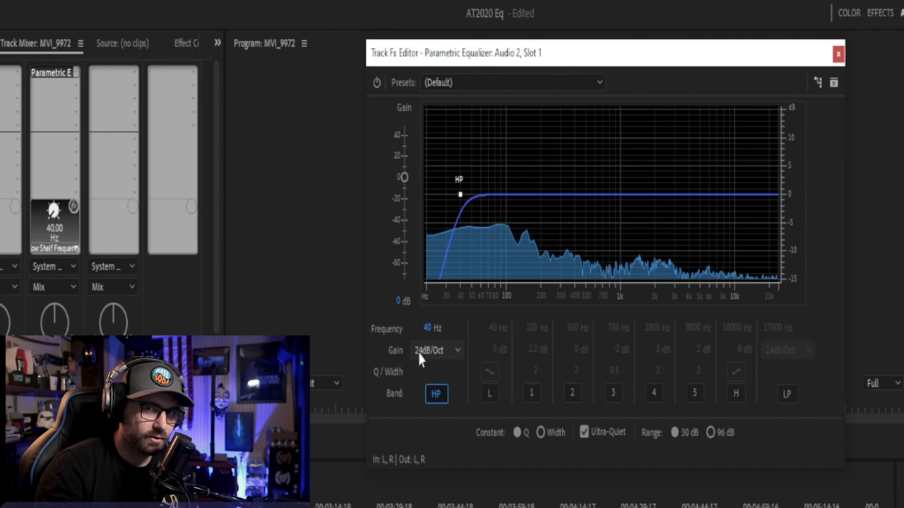
mouse_move(536, 324)
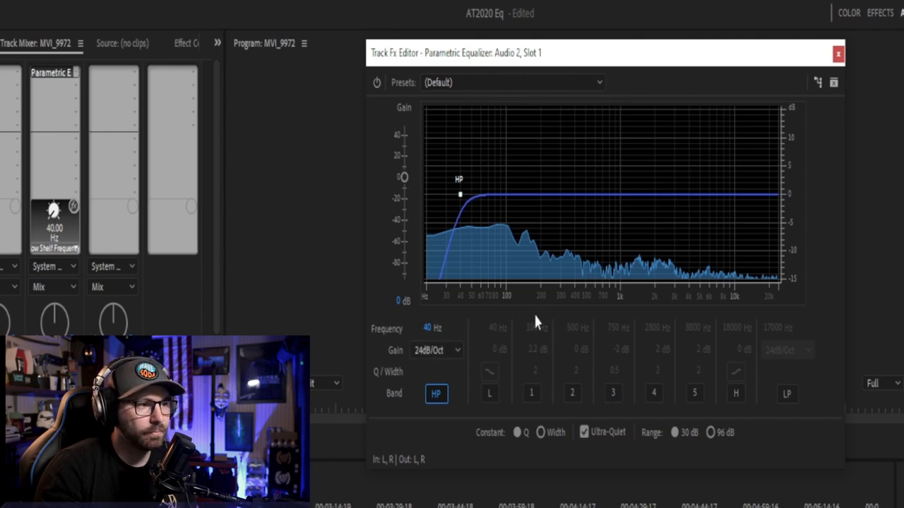
mouse_move(709, 409)
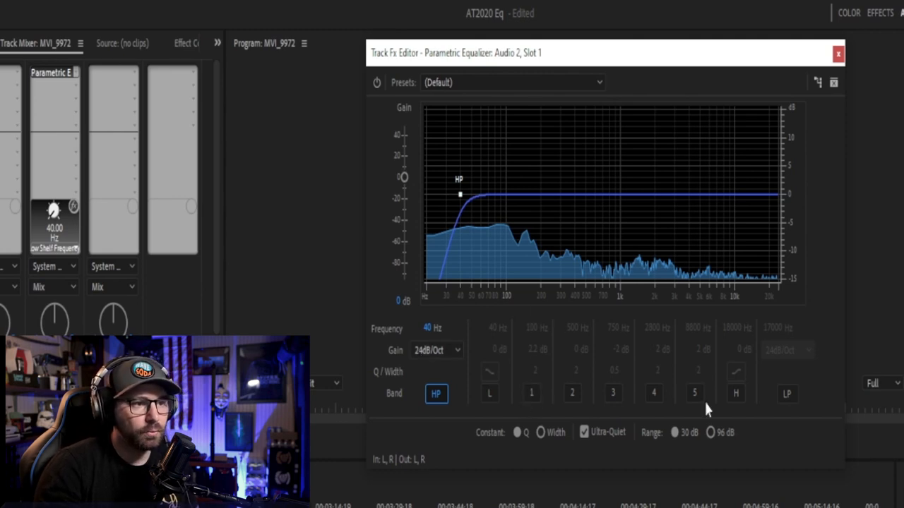
mouse_move(703, 407)
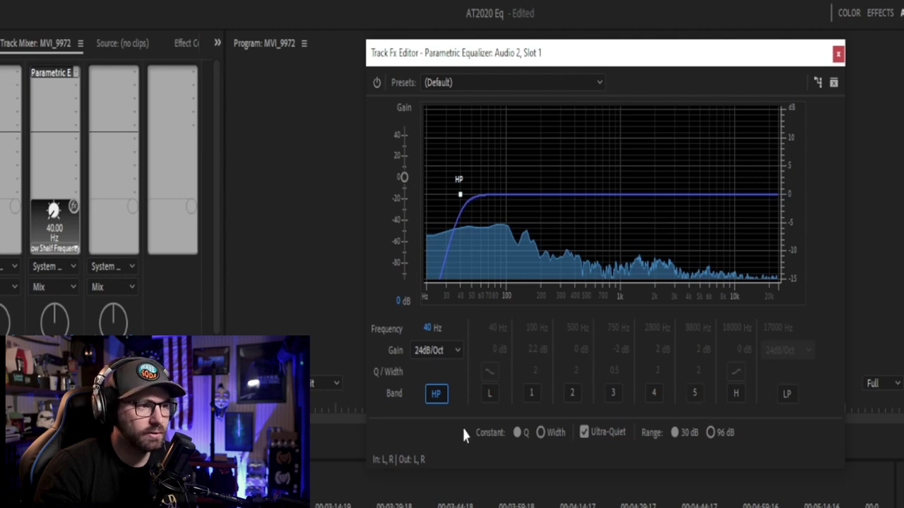
Enable band 1 as a 2.2 dB boost at 100 Hz, Q 2, toggling it to compare and leaving it on.
click(531, 393)
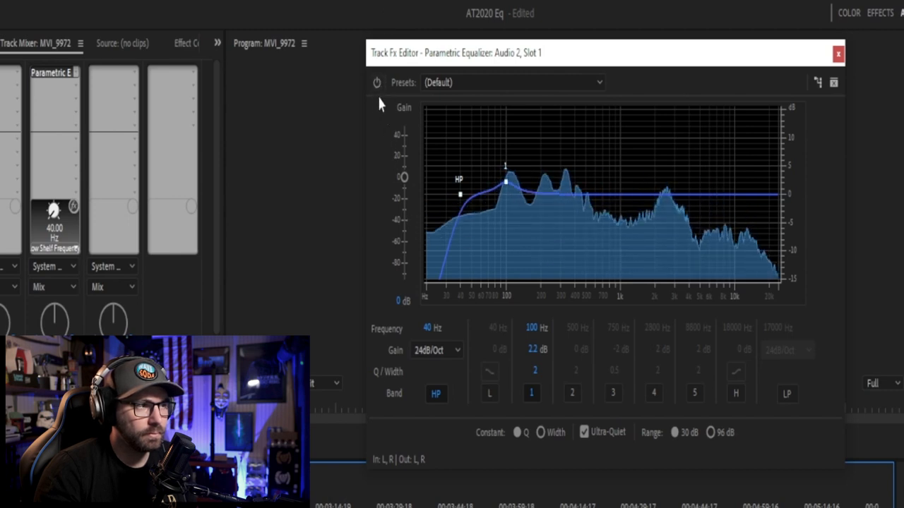
click(531, 393)
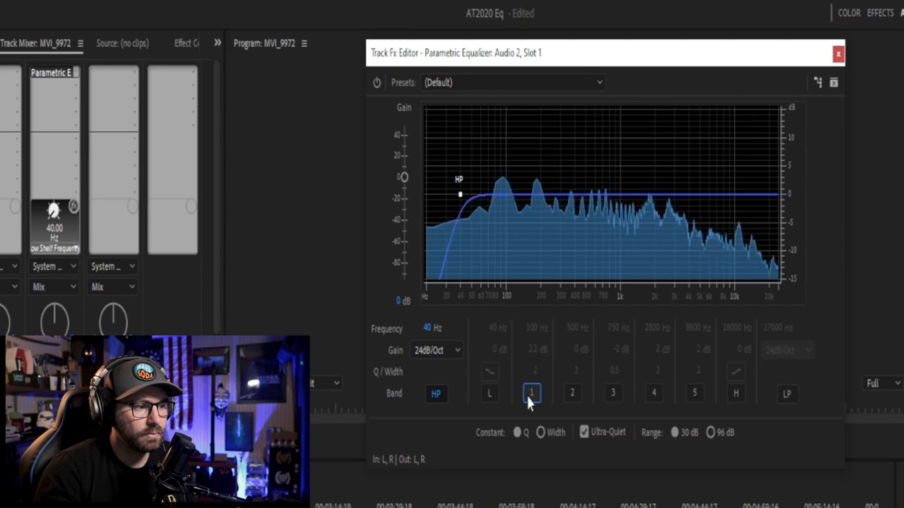
click(531, 392)
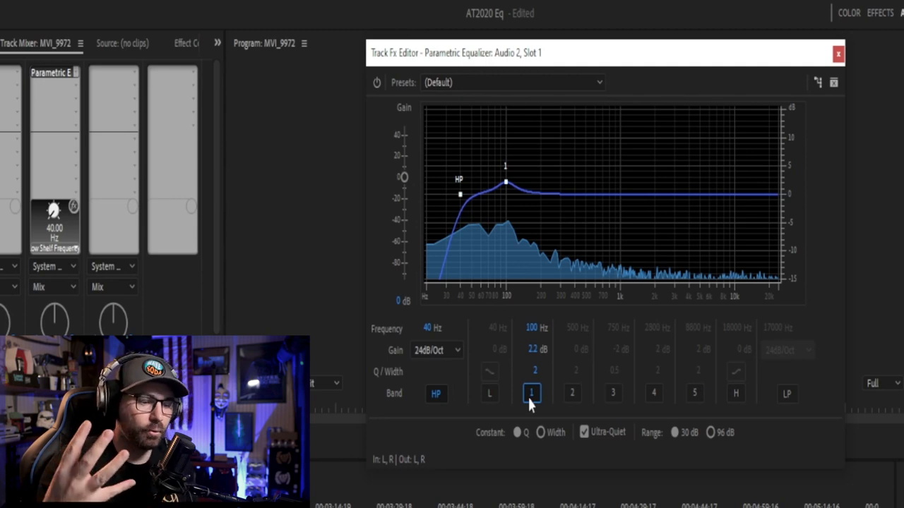
mouse_move(572, 415)
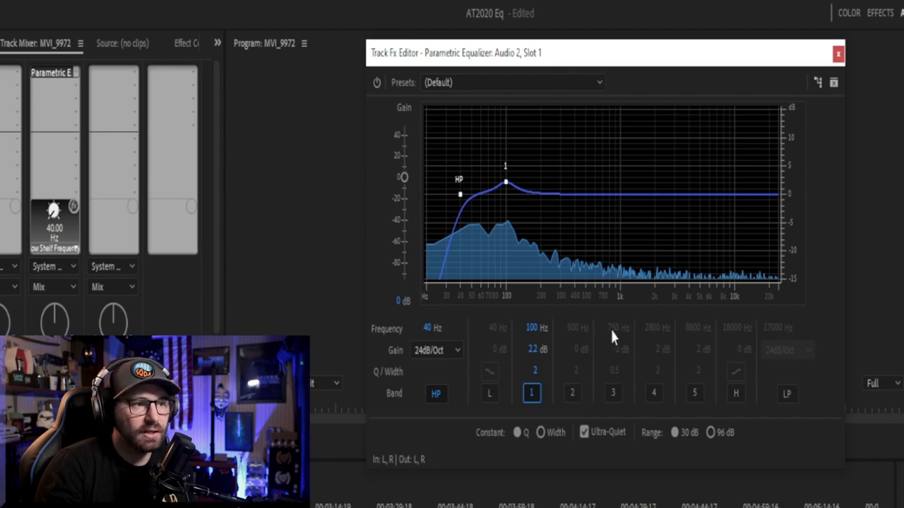
mouse_move(591, 398)
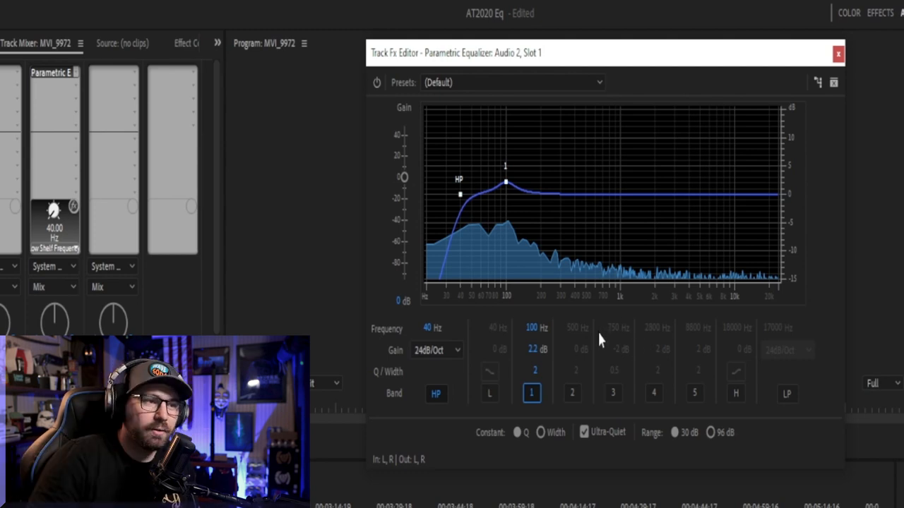
mouse_move(643, 214)
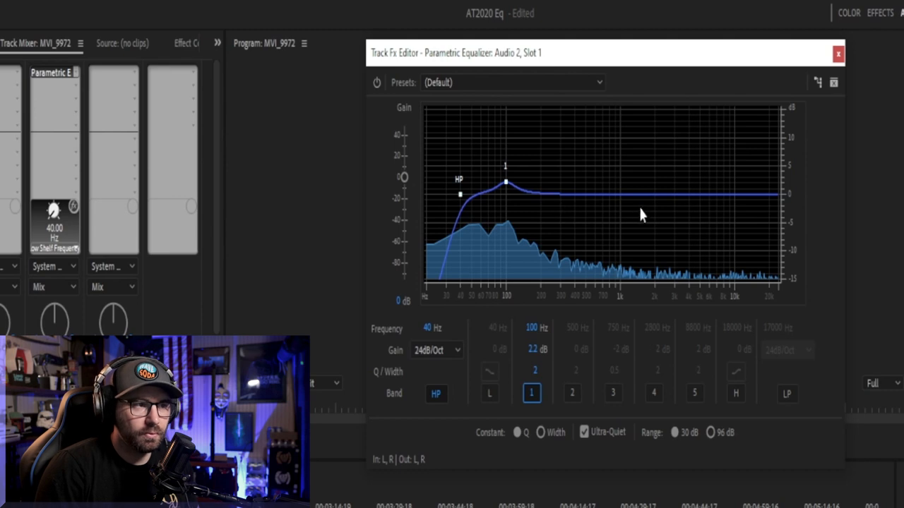
Enable band 3 as a -2.0 dB cut at 750 Hz, Q 0.5, toggling it to compare the sound.
click(613, 393)
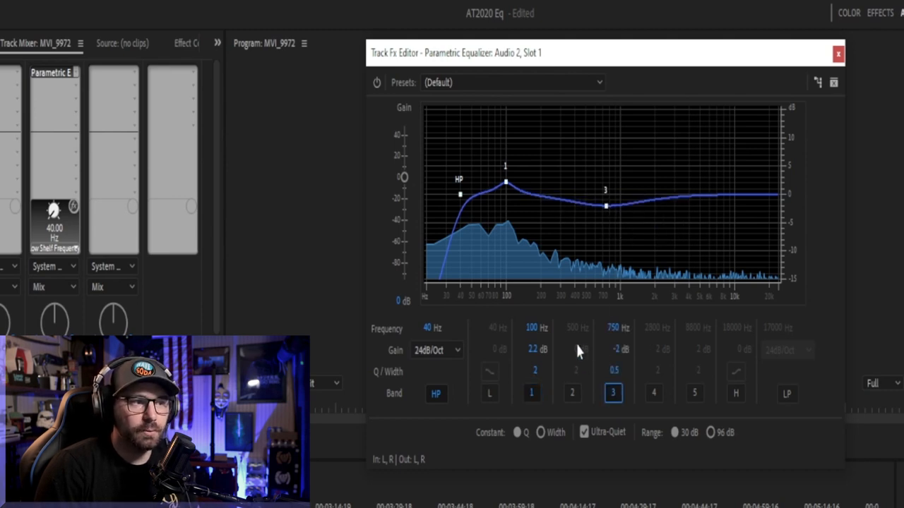
mouse_move(630, 343)
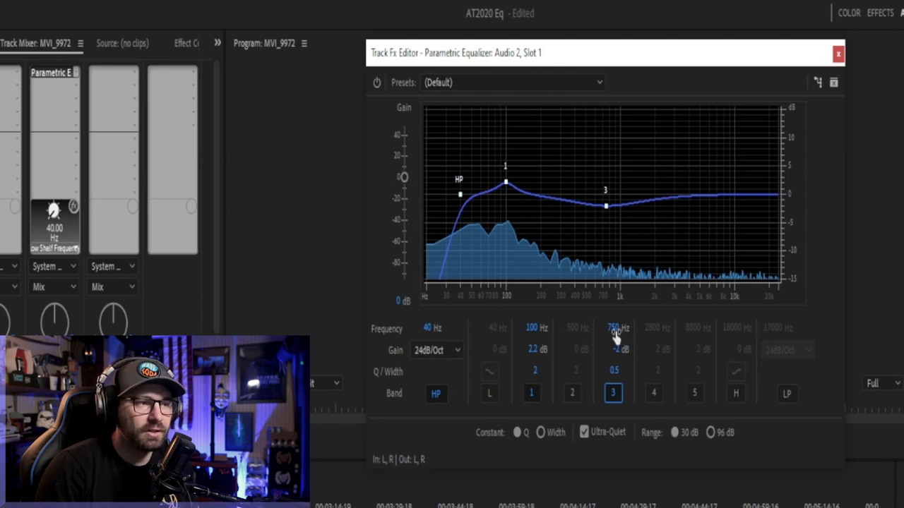
mouse_move(623, 387)
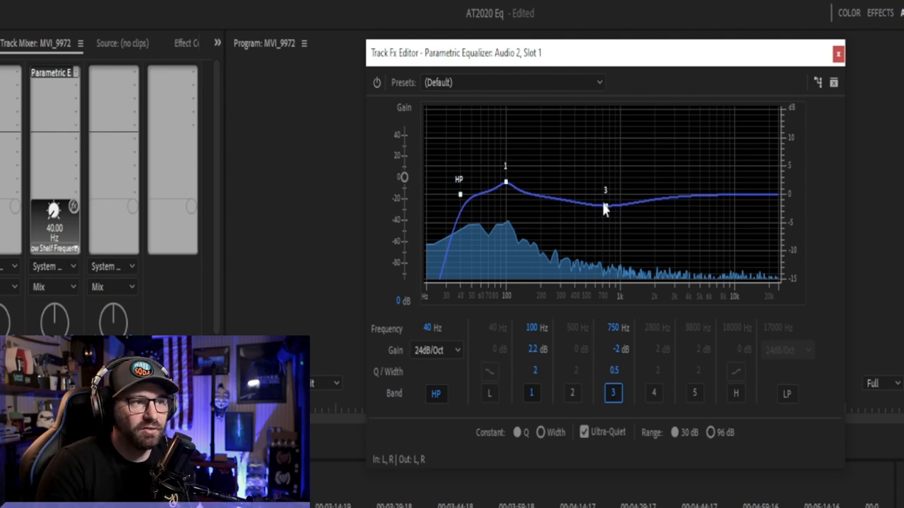
mouse_move(607, 205)
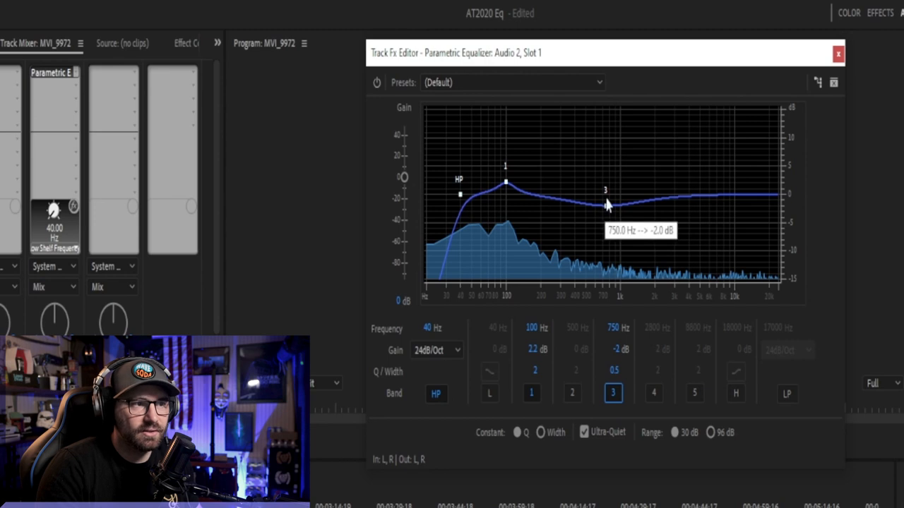
mouse_move(599, 206)
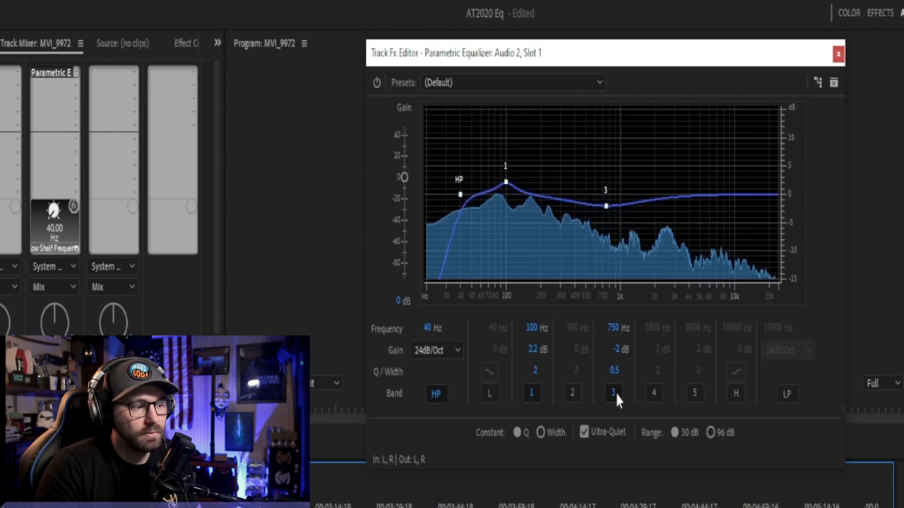
click(613, 394)
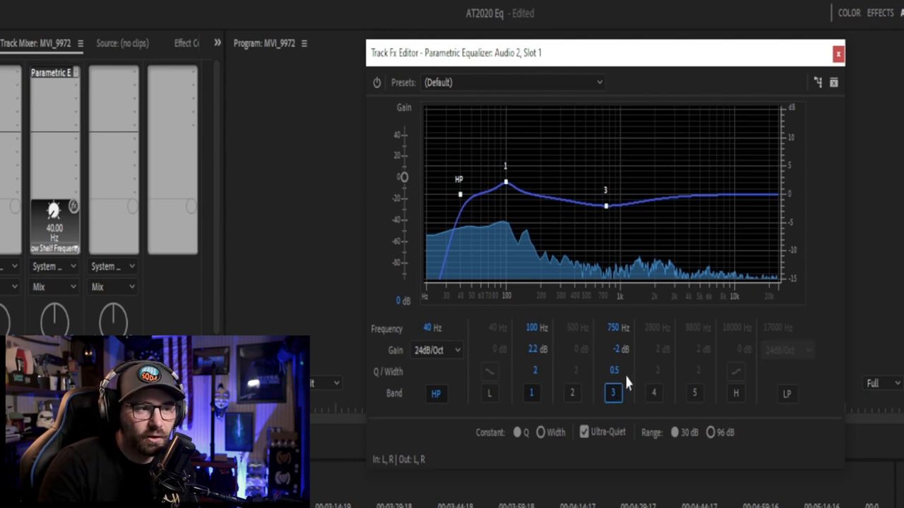
mouse_move(630, 368)
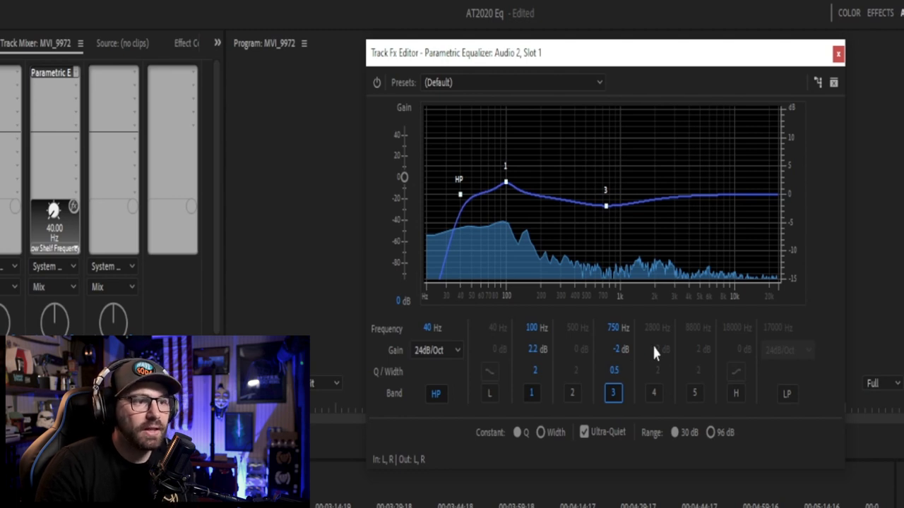
mouse_move(666, 355)
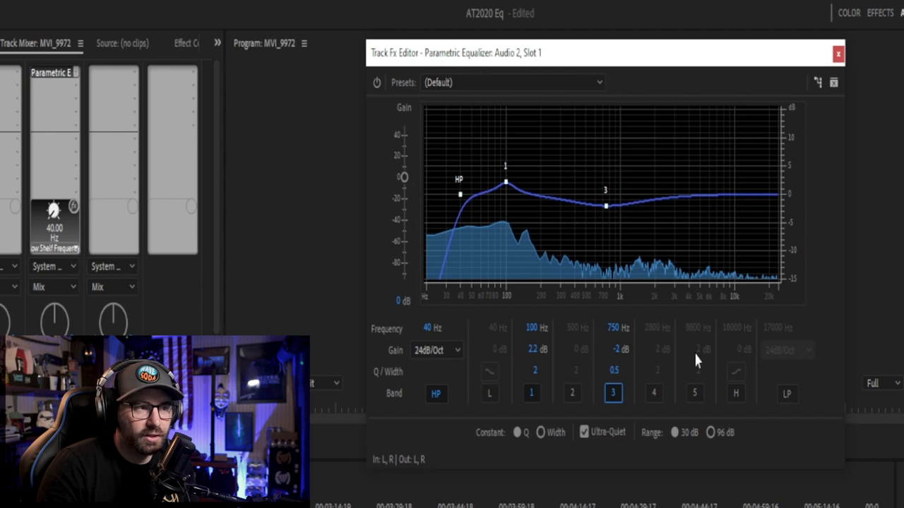
mouse_move(445, 157)
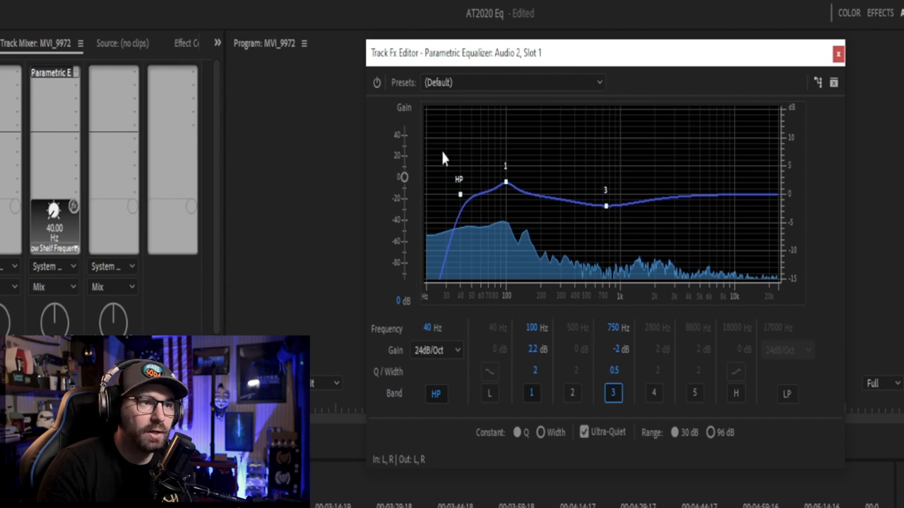
mouse_move(763, 209)
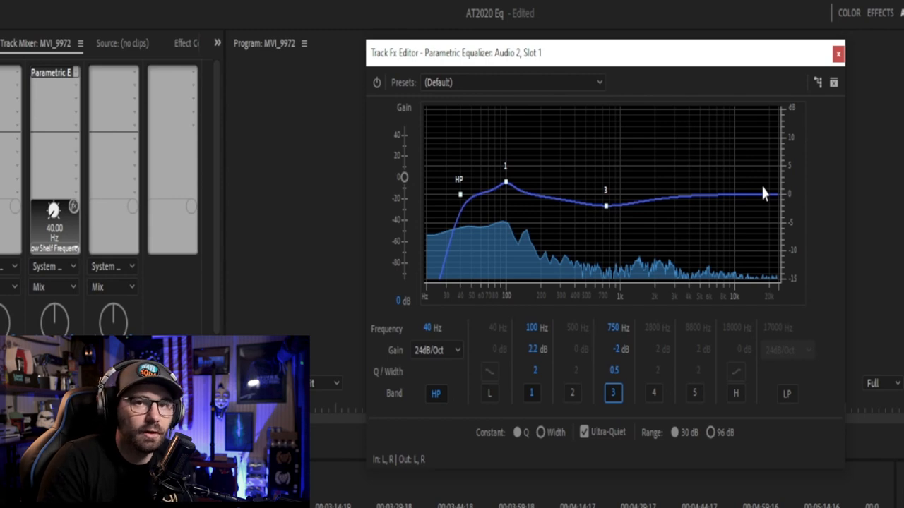
mouse_move(655, 346)
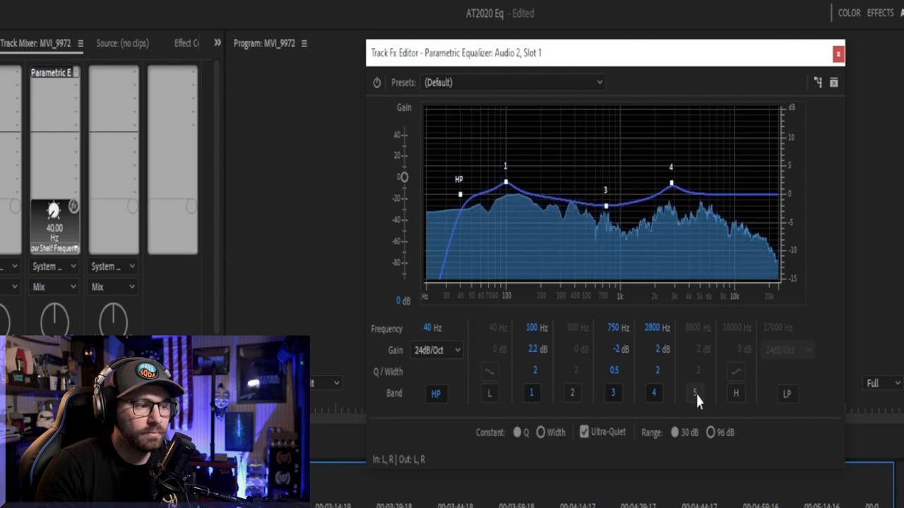
Enable band 5 as a 2 dB boost at 8800 Hz, Q 2, toggling it to compare.
click(695, 392)
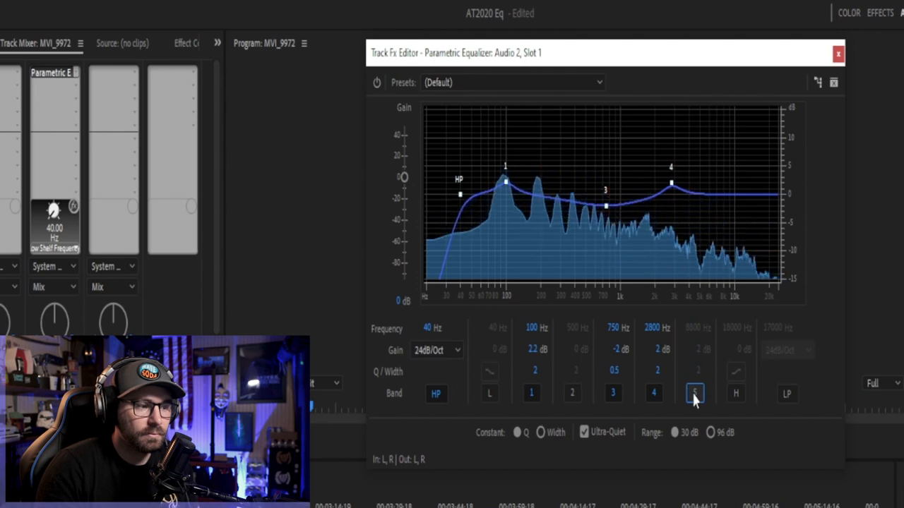
click(695, 394)
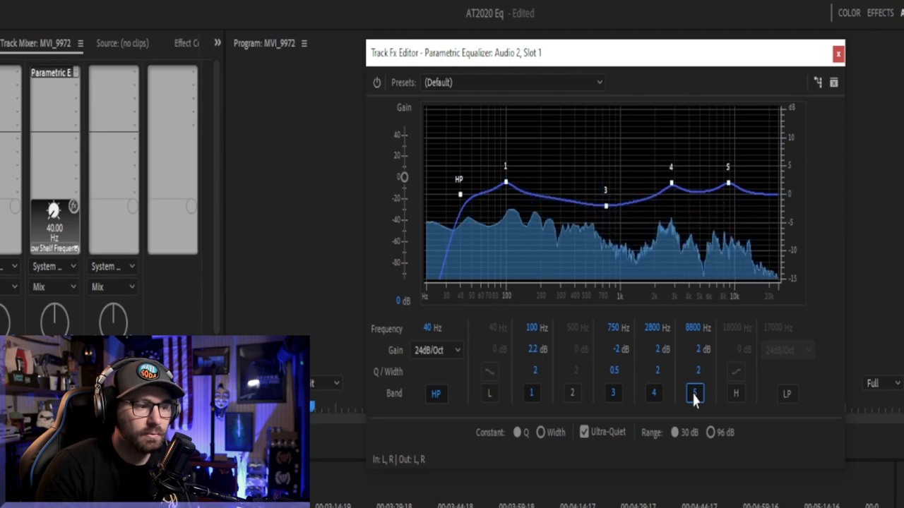
click(694, 392)
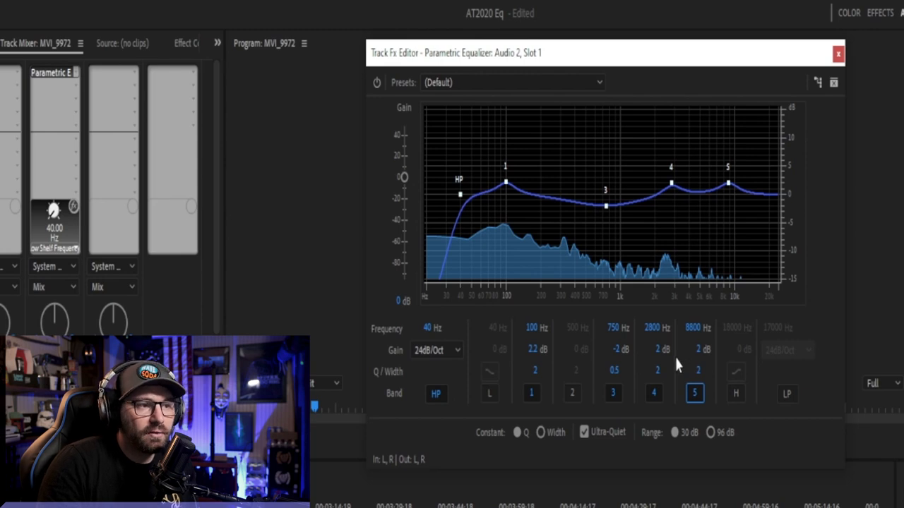
mouse_move(675, 367)
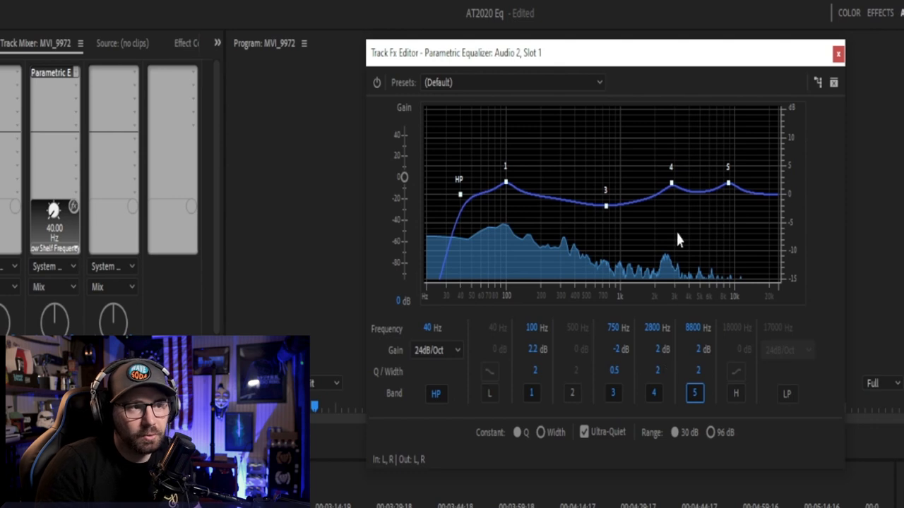
mouse_move(639, 126)
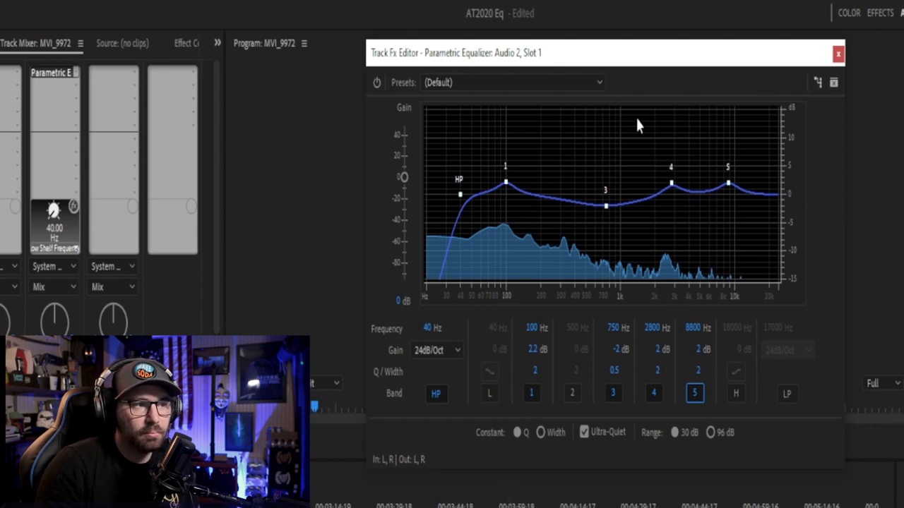
mouse_move(601, 198)
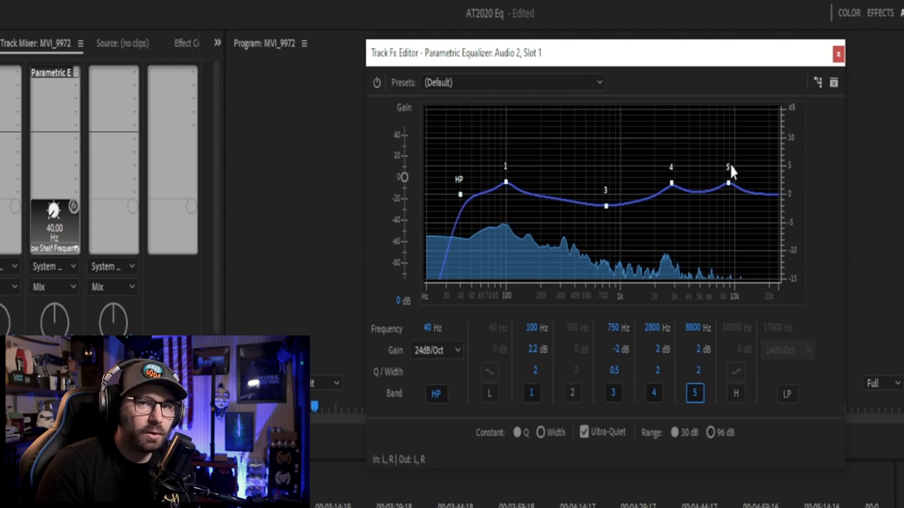
mouse_move(792, 401)
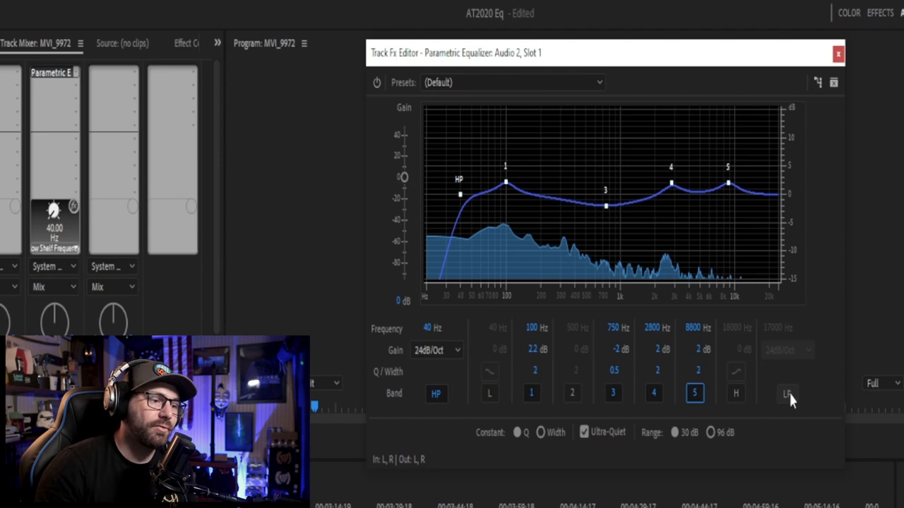
Enable the LP band at 17000 Hz with a 24 dB/Oct slope, switching it off and on to compare.
click(788, 393)
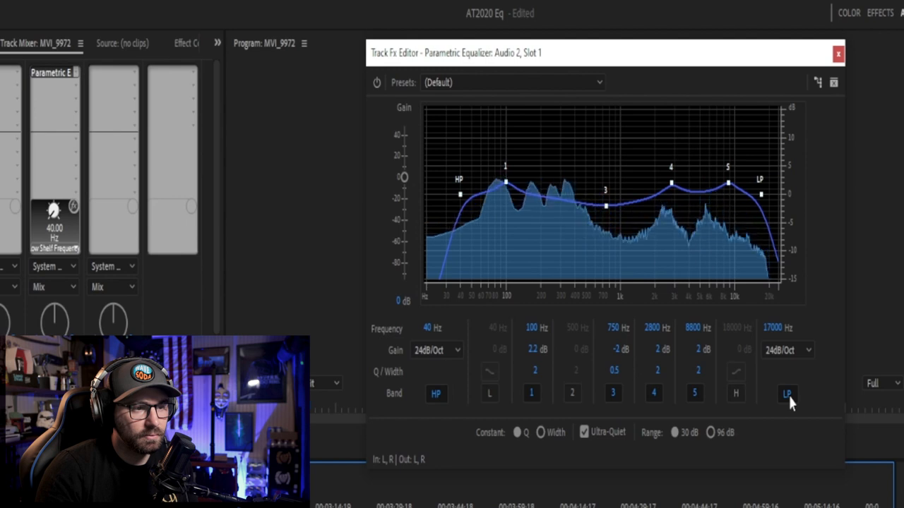
click(788, 393)
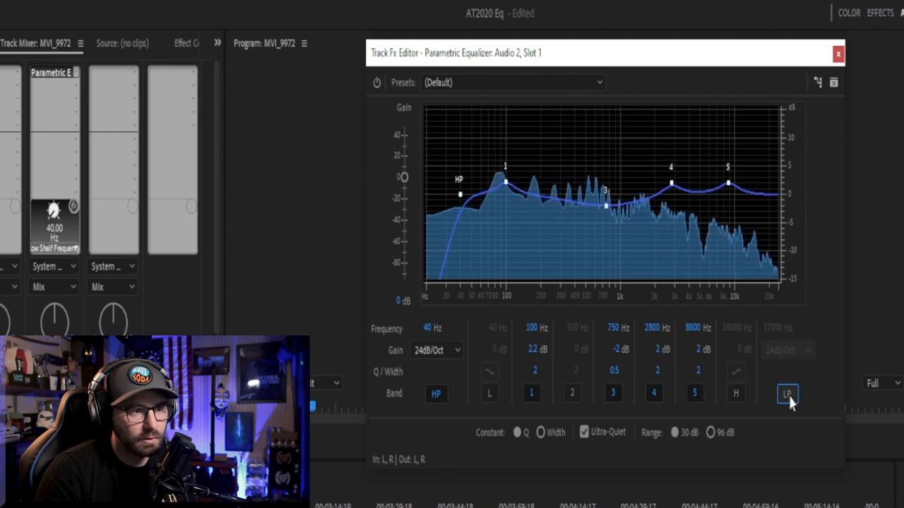
click(808, 393)
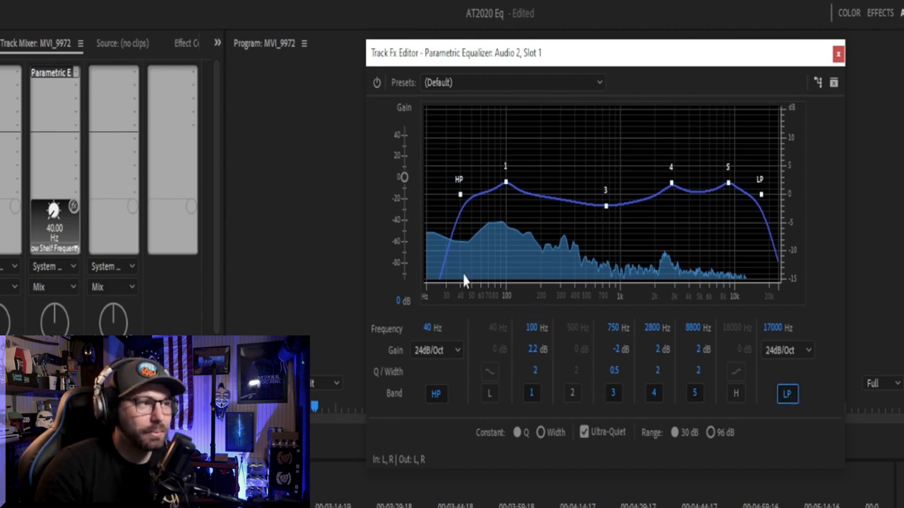
mouse_move(390, 435)
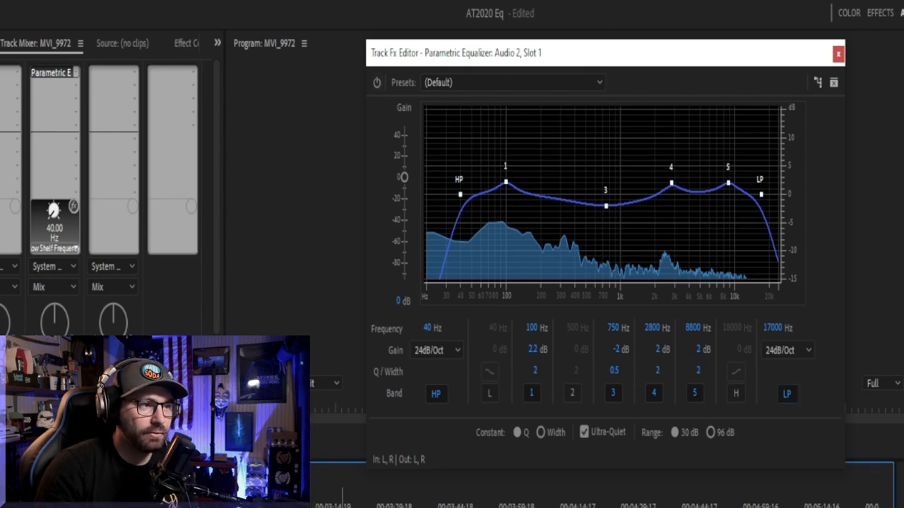
mouse_move(373, 85)
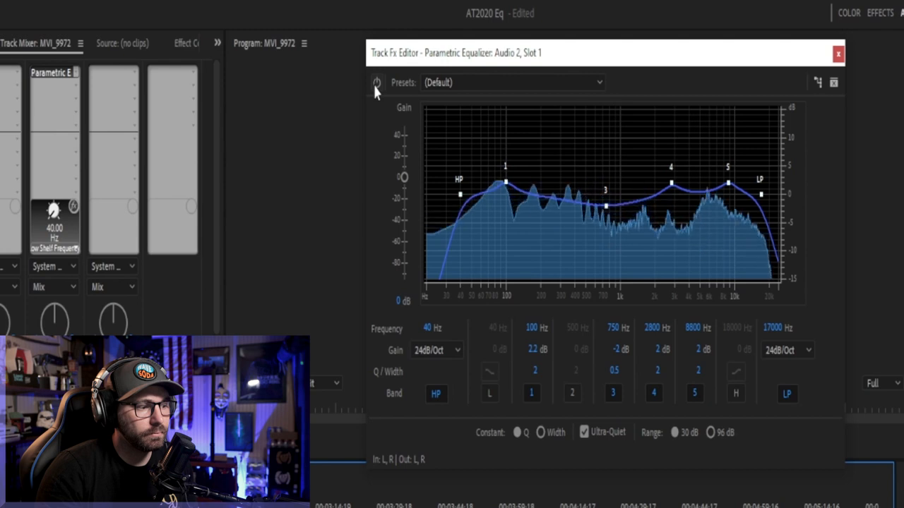
click(373, 82)
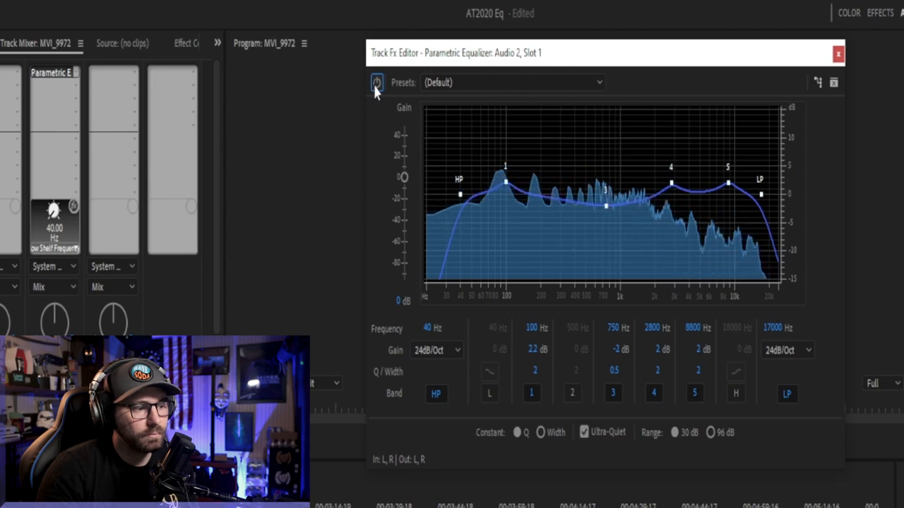
click(374, 82)
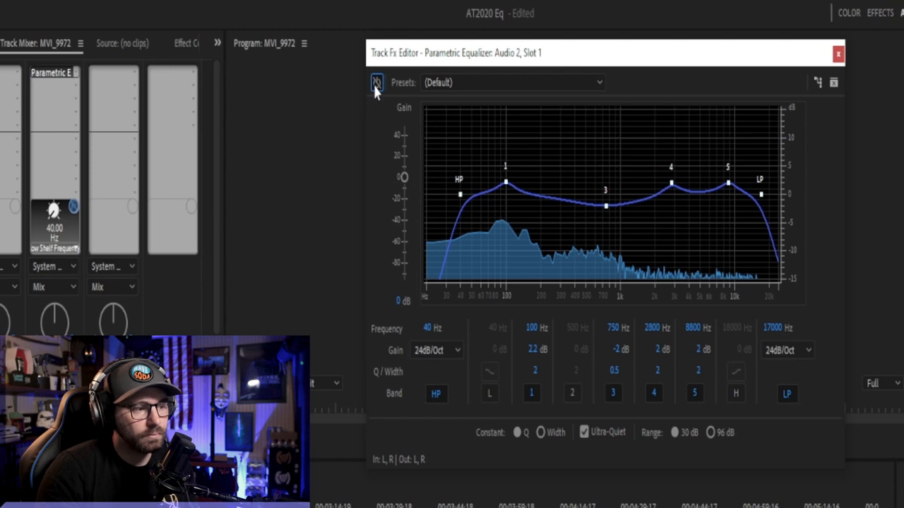
click(373, 82)
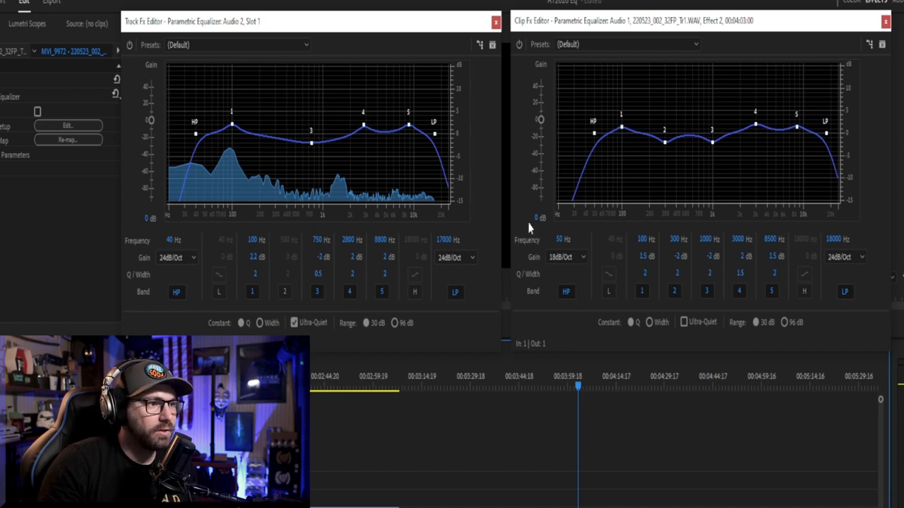
mouse_move(567, 271)
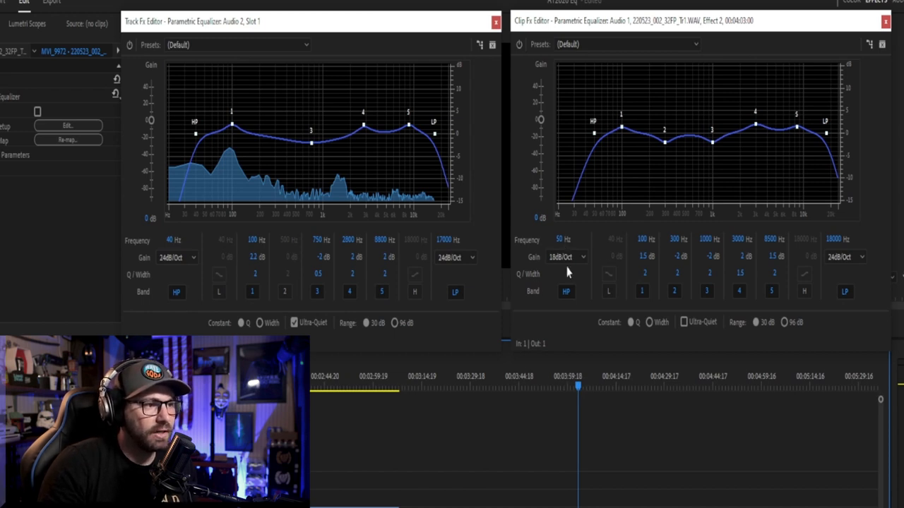
mouse_move(602, 153)
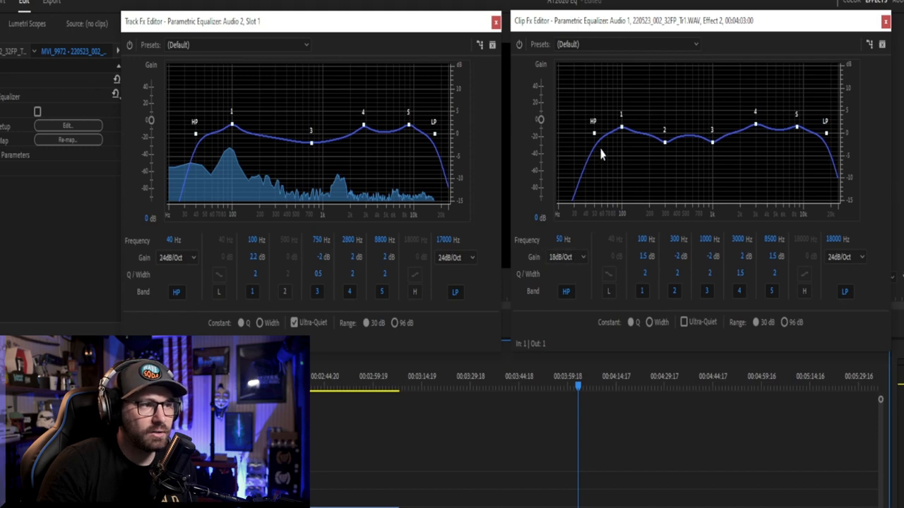
mouse_move(621, 126)
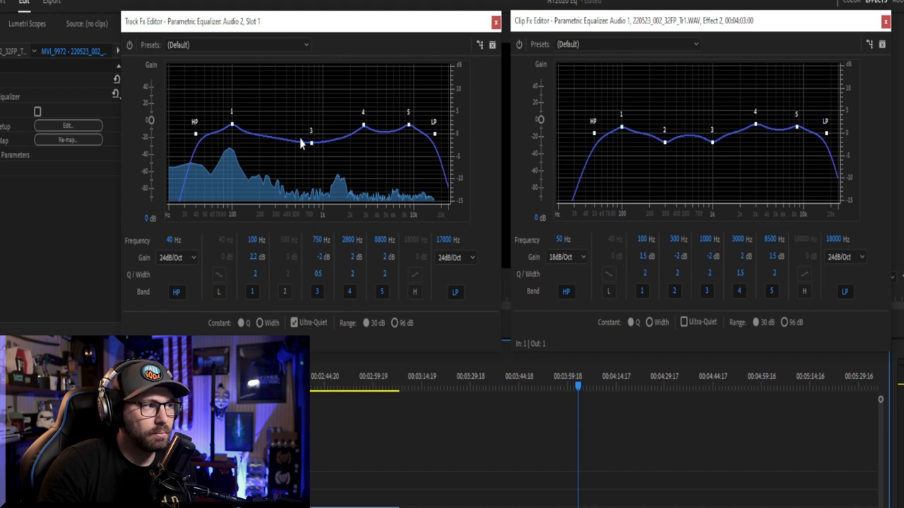
mouse_move(642, 154)
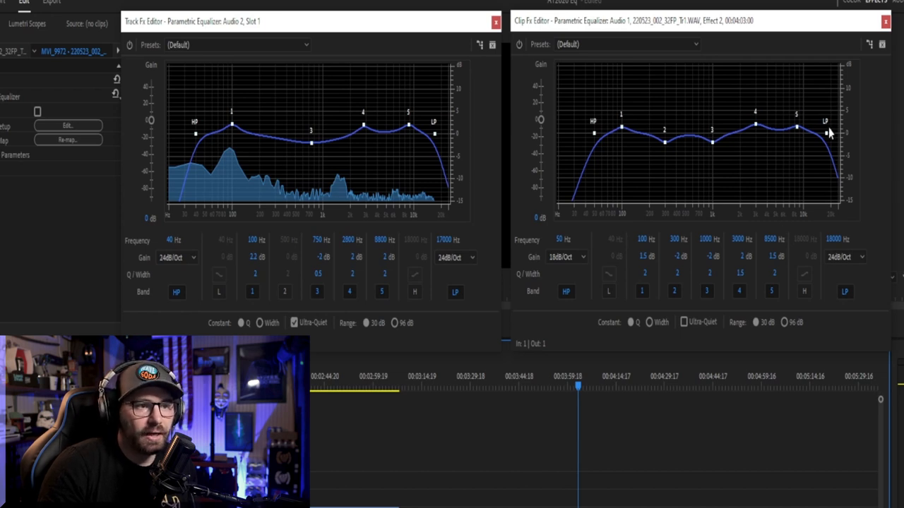
mouse_move(469, 255)
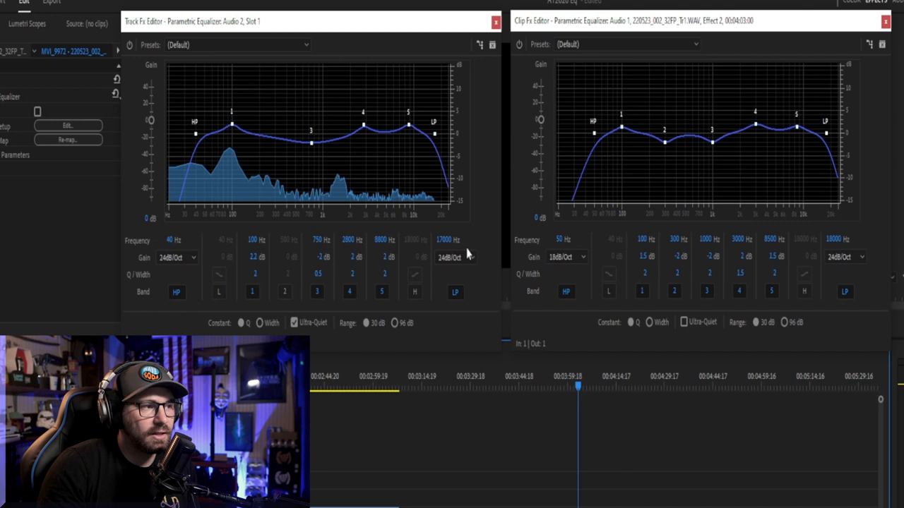
mouse_move(538, 265)
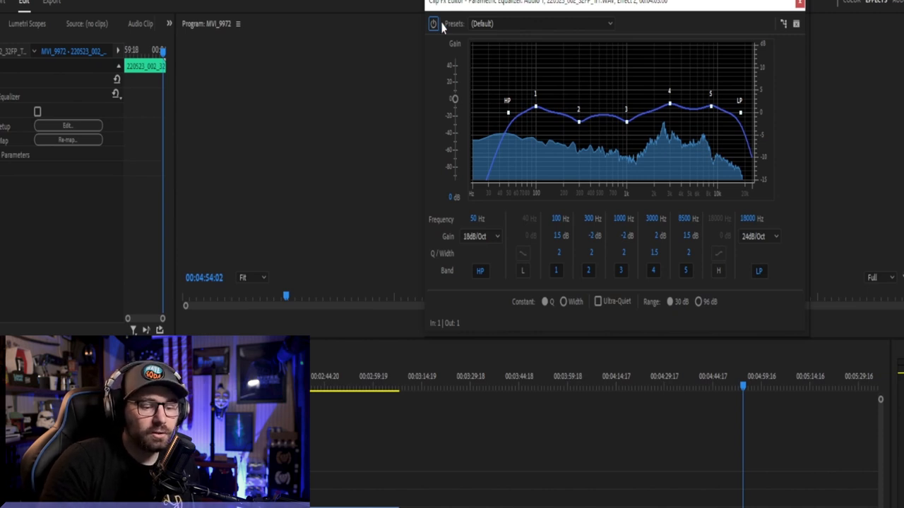
mouse_move(672, 87)
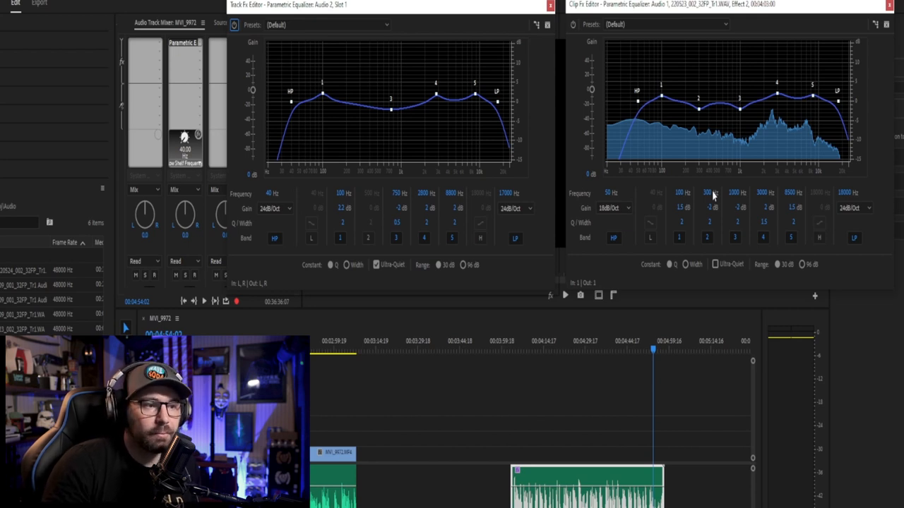
mouse_move(629, 203)
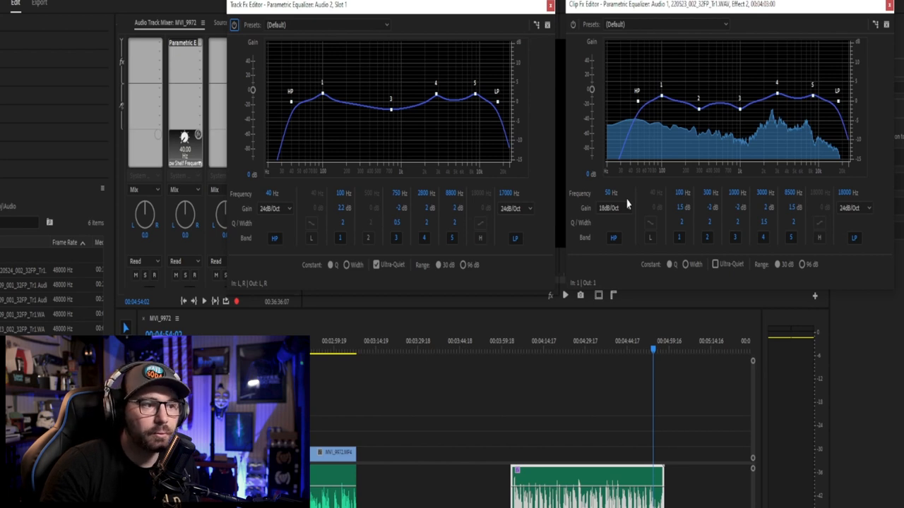
mouse_move(488, 132)
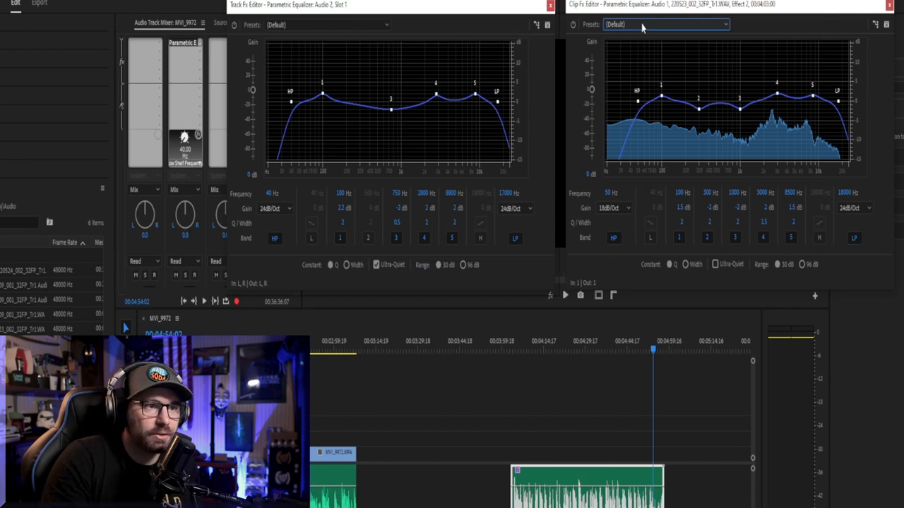
mouse_move(776, 116)
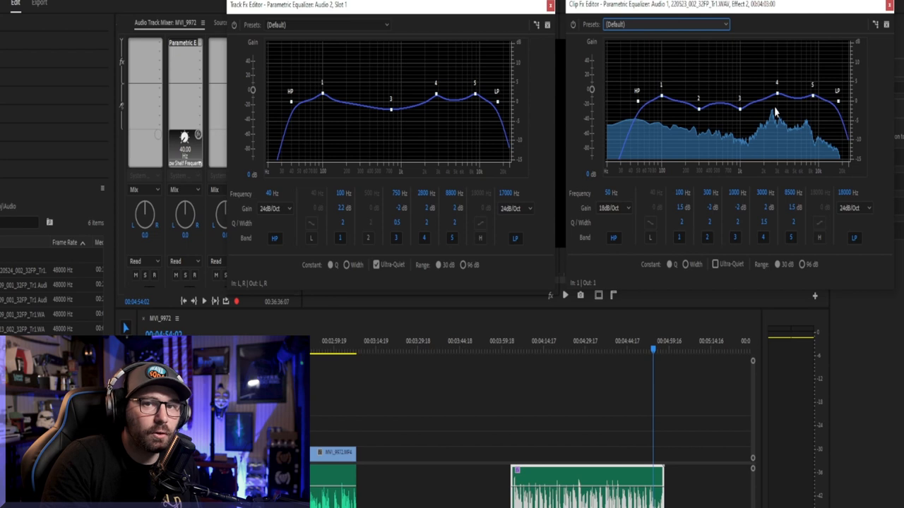